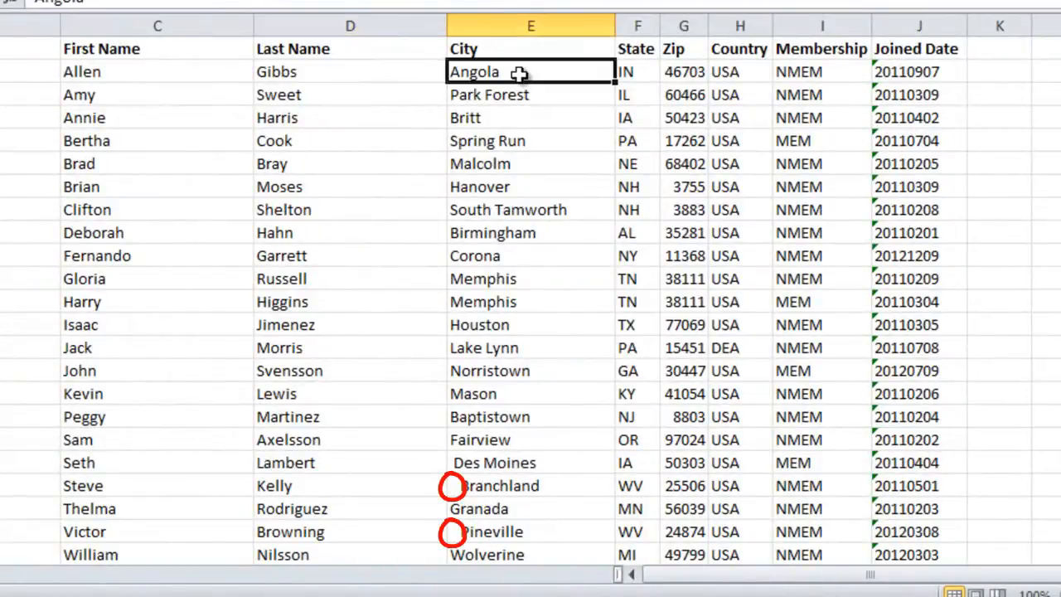
{"action": "mouse_move", "coordinate": [364, 62]}
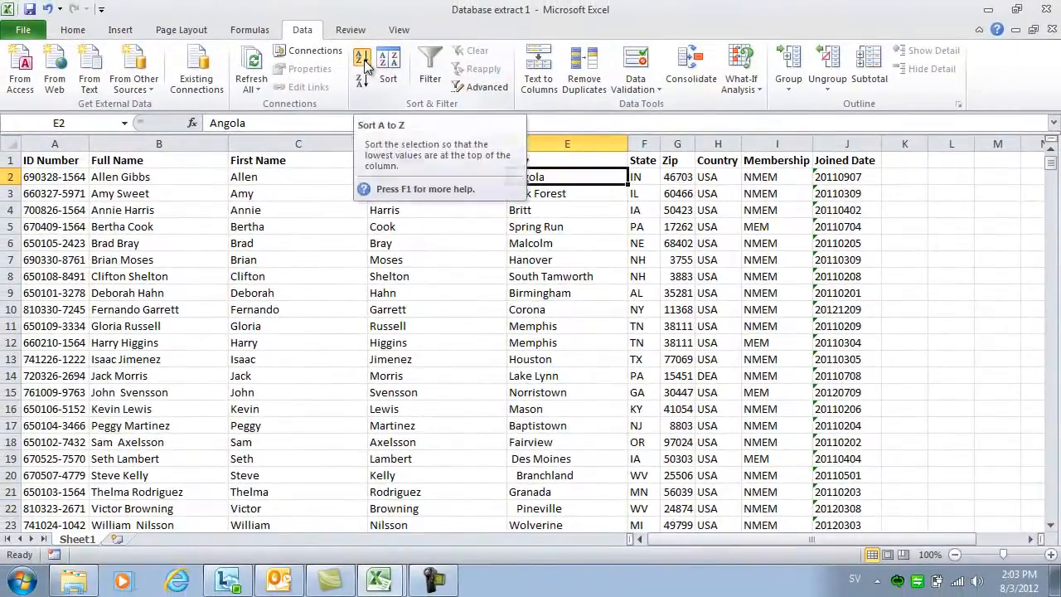
Sort the rows by City A to Z and scroll to see Adjuntas and Admire first
{"action": "left_click", "coordinate": [363, 60]}
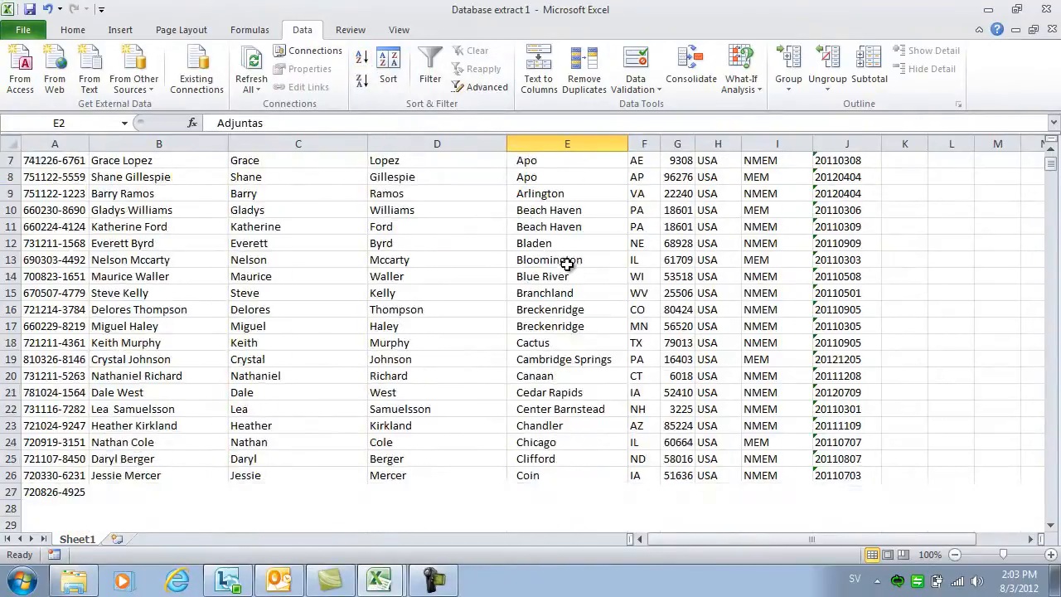
{"action": "scroll", "scroll_direction": "down", "scroll_amount": 3}
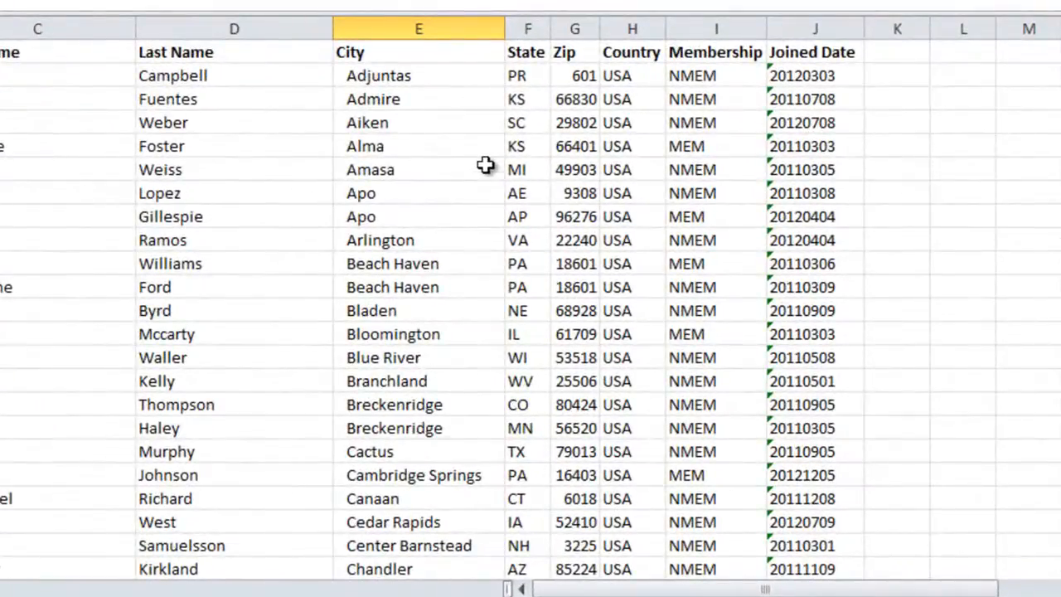
Insert a blank column F beside City and pick TRIM via a 'Clear spaces' search
{"action": "right_click", "coordinate": [527, 28]}
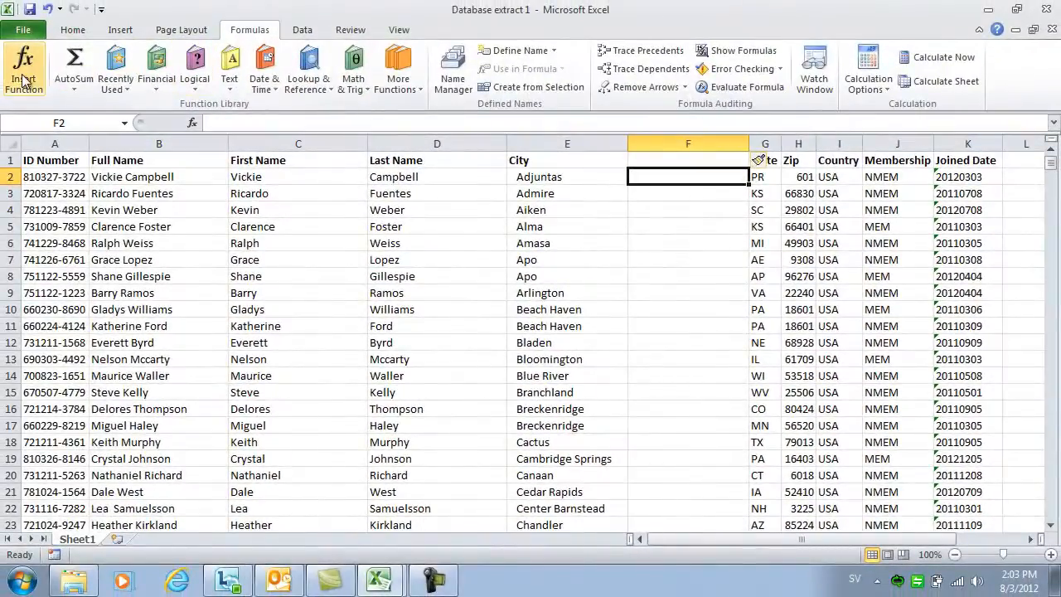
{"action": "left_click", "coordinate": [25, 68]}
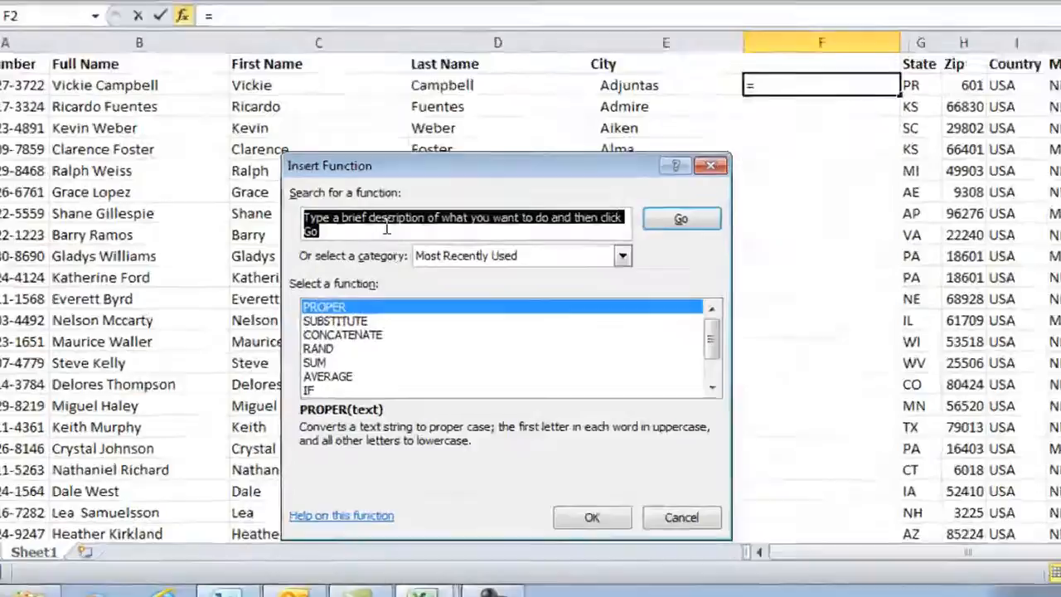
{"action": "type", "text": "Clear spa"}
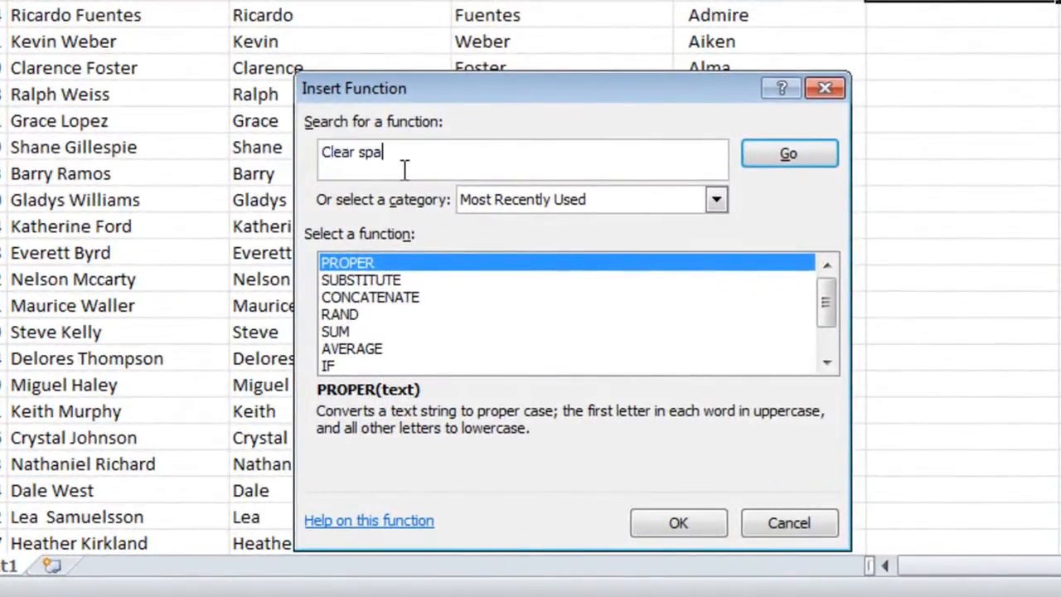
{"action": "left_click", "coordinate": [787, 154]}
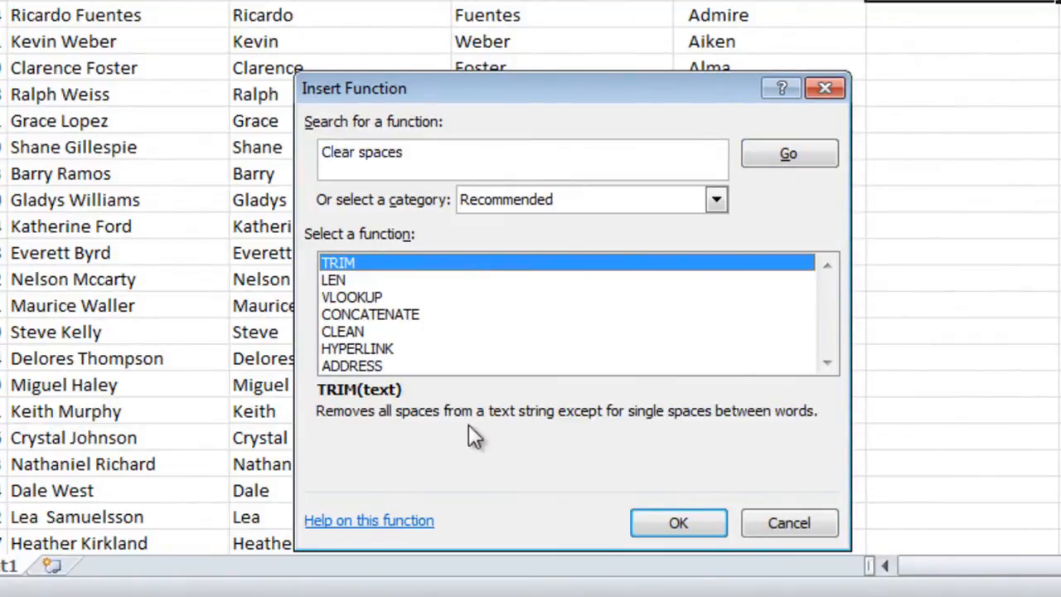
{"action": "left_click", "coordinate": [677, 522]}
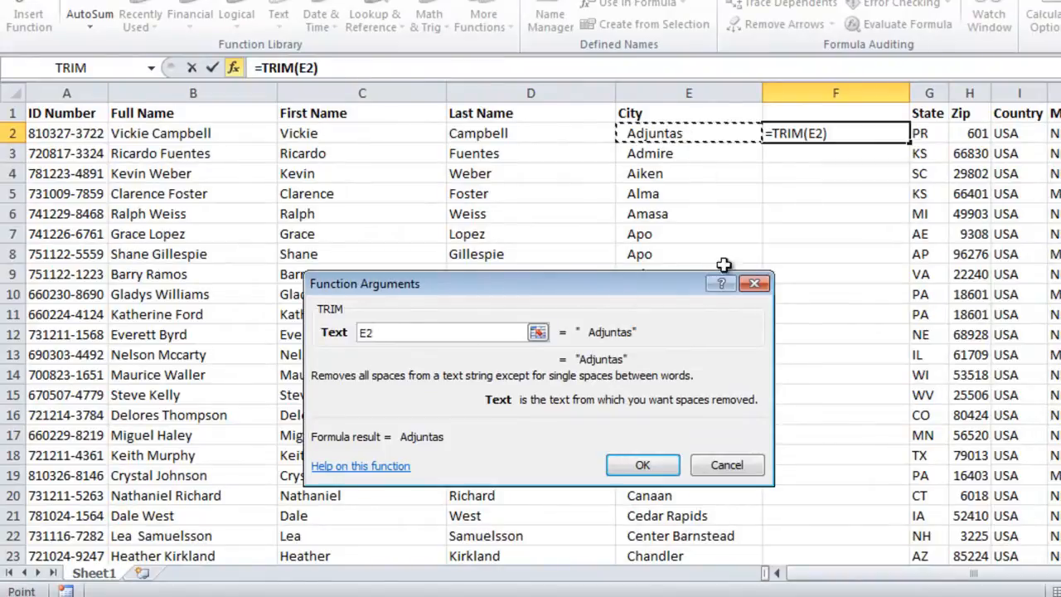
Confirm TRIM on E2, move the trimmed cities onto column E, and delete the helper column
{"action": "left_click", "coordinate": [642, 464]}
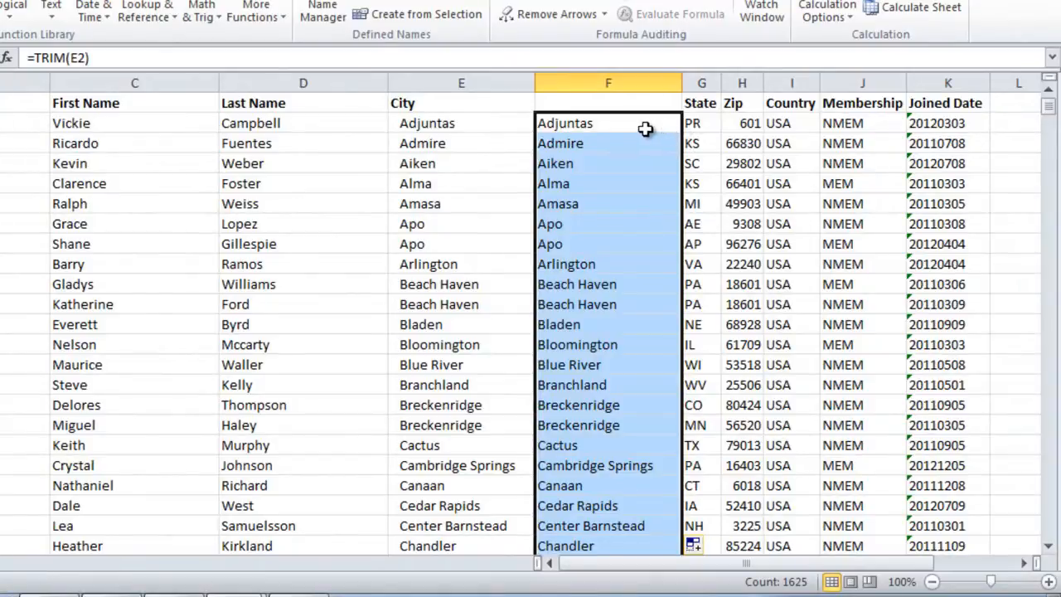
{"action": "mouse_move", "coordinate": [674, 138]}
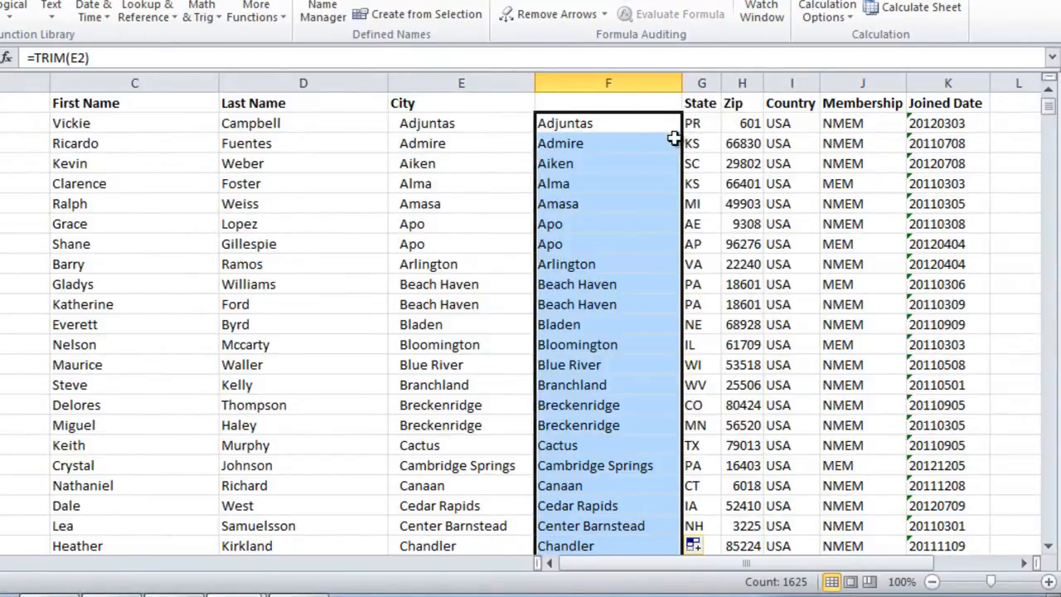
{"action": "left_click_drag", "start_coordinate": [607, 122], "coordinate": [461, 133]}
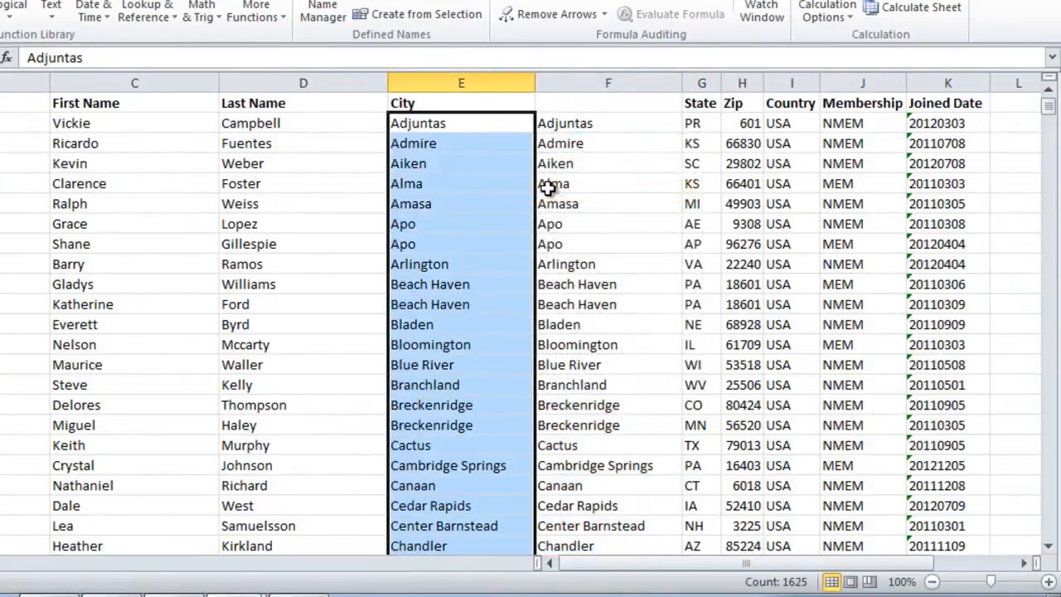
{"action": "right_click", "coordinate": [608, 82]}
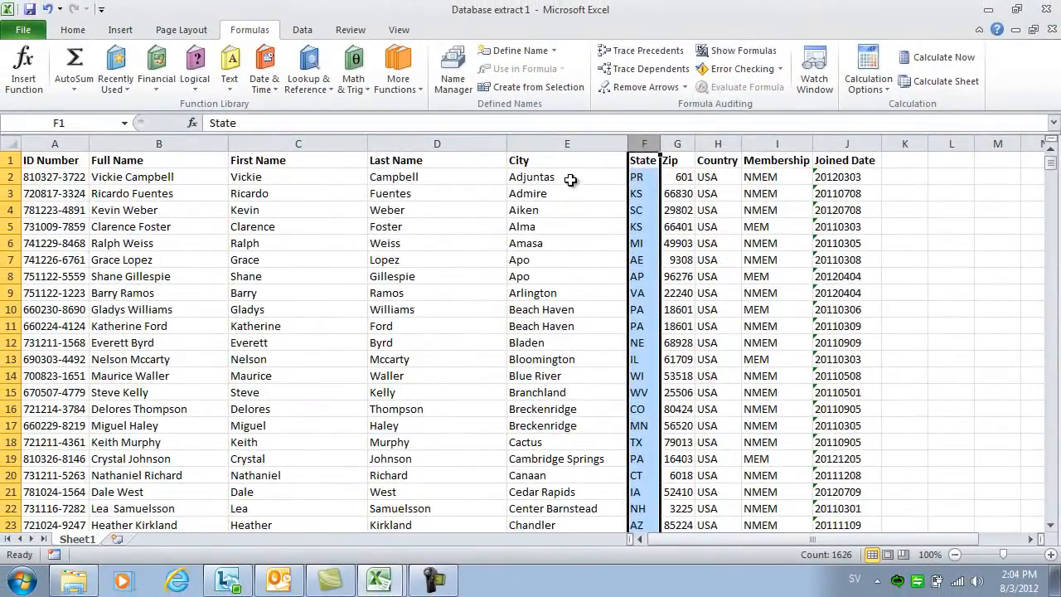
Re-sort by the cleaned City column A to Z, putting Abingdon, Acme and Acworth first
{"action": "left_click", "coordinate": [567, 176]}
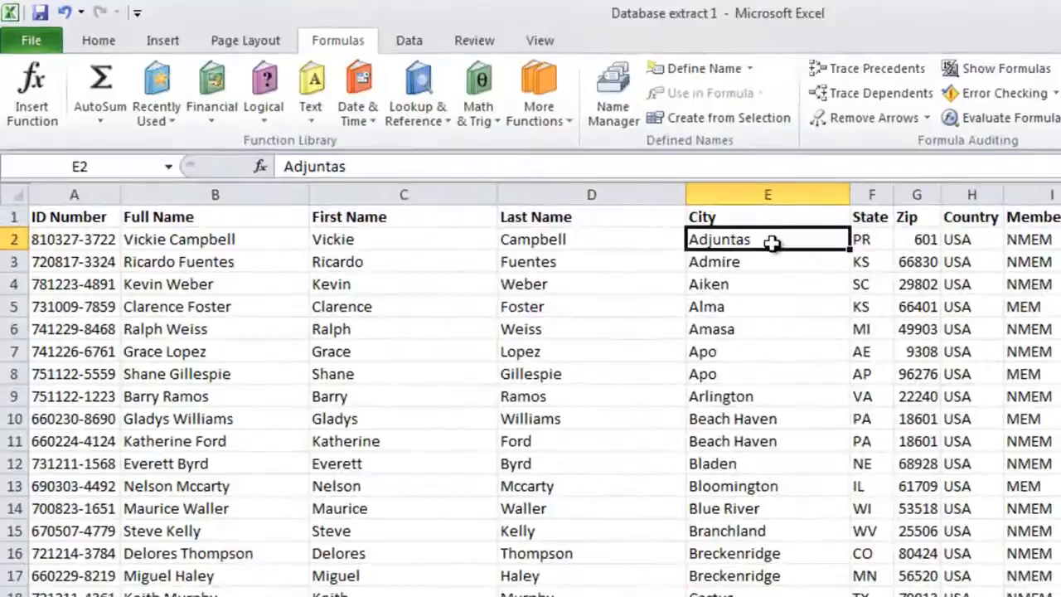
{"action": "left_click", "coordinate": [411, 40]}
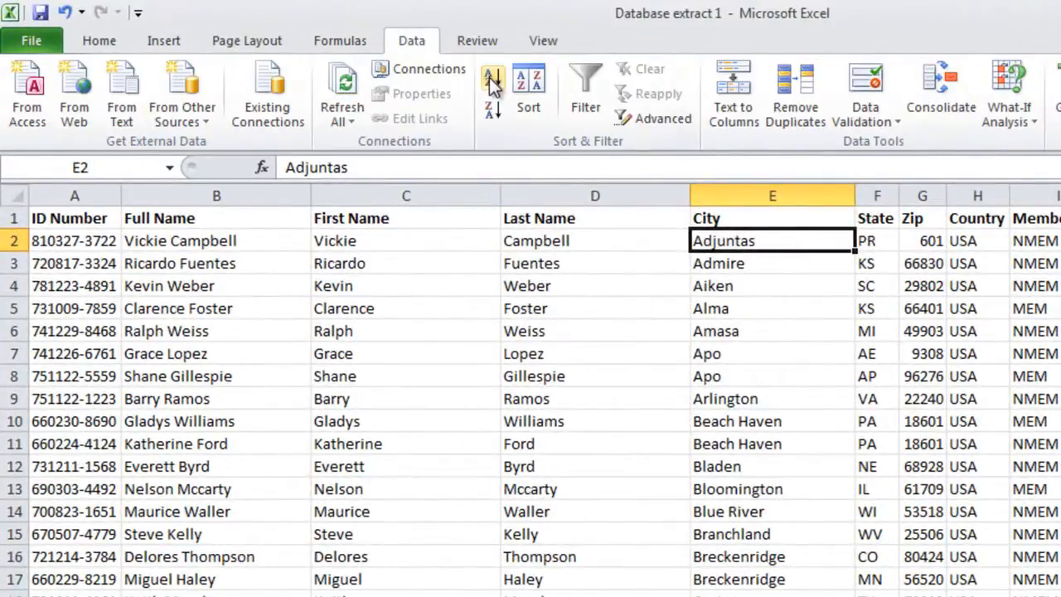
{"action": "left_click", "coordinate": [491, 79]}
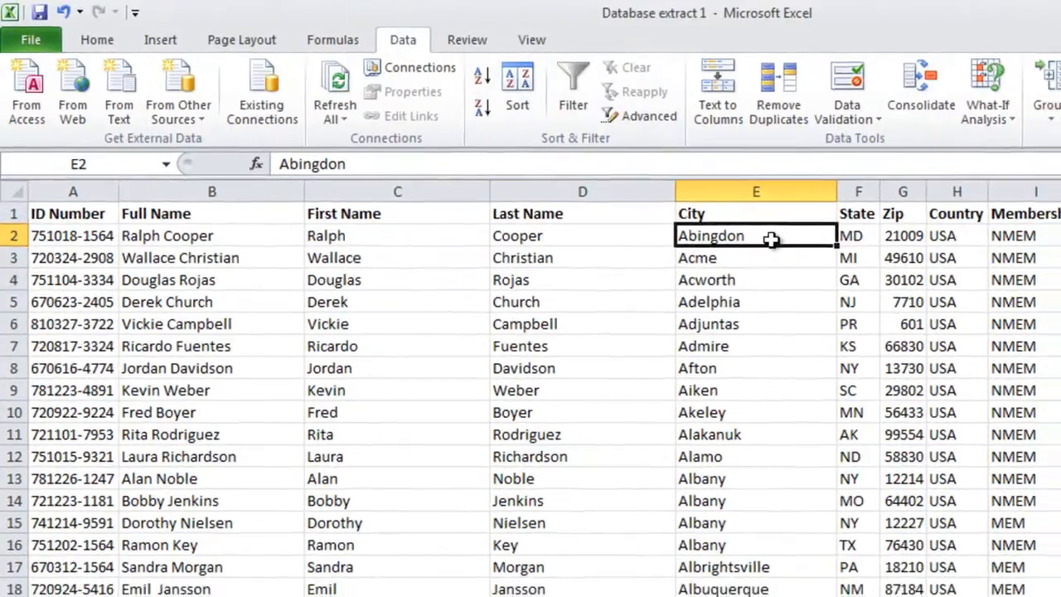